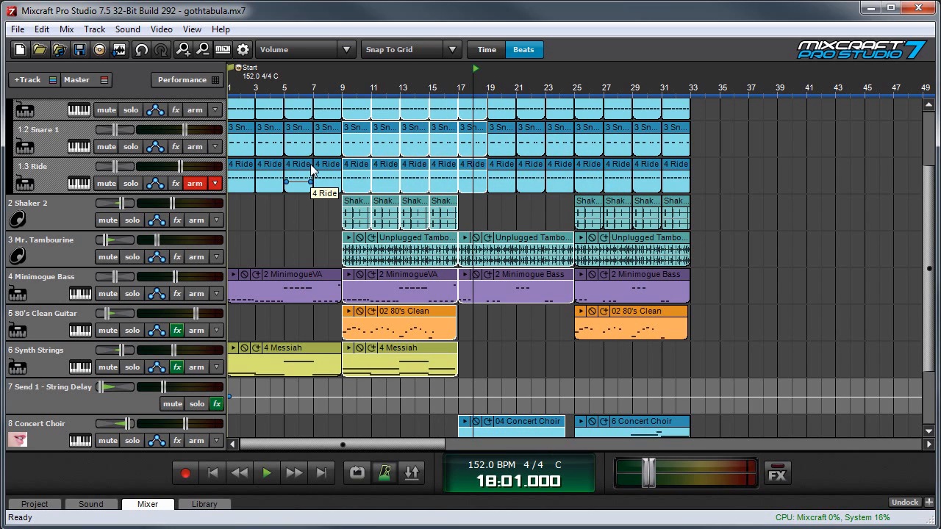
mouse_move(320, 173)
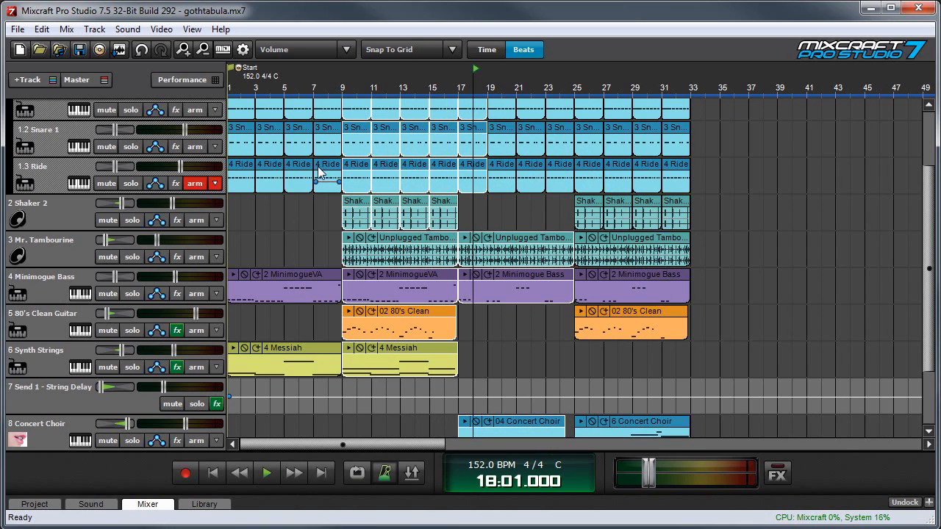
Peek at the File menu and dismiss it without choosing a command.
click(17, 29)
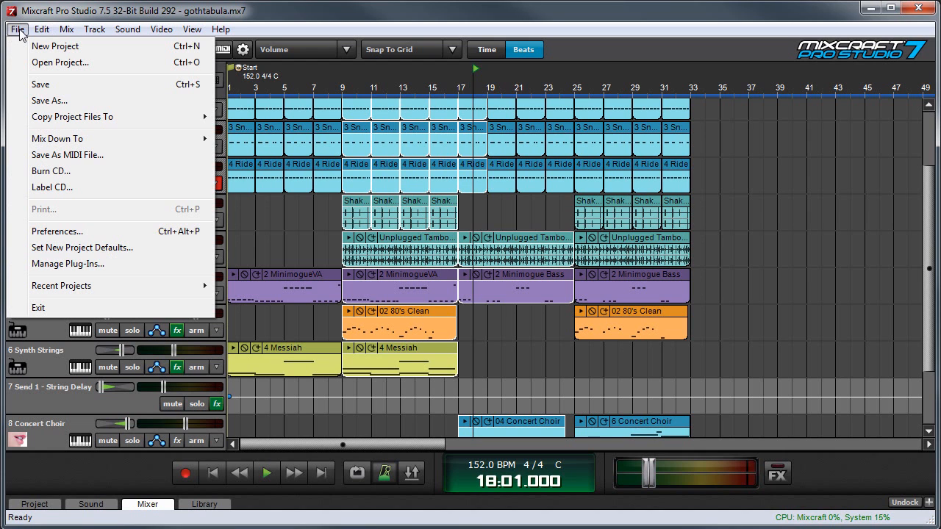
click(49, 170)
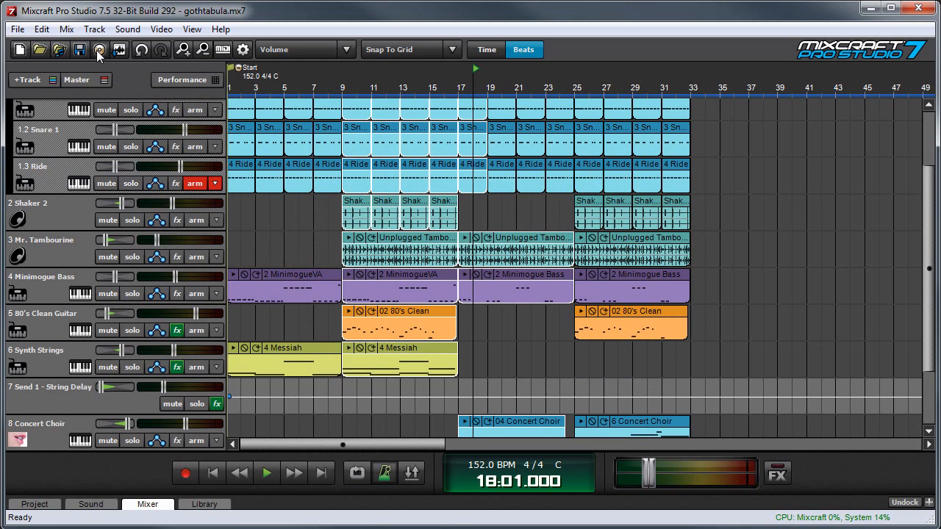
Bring up the Burn Audio CD dialog for gothtabula and review the Writer and Speed options.
click(99, 50)
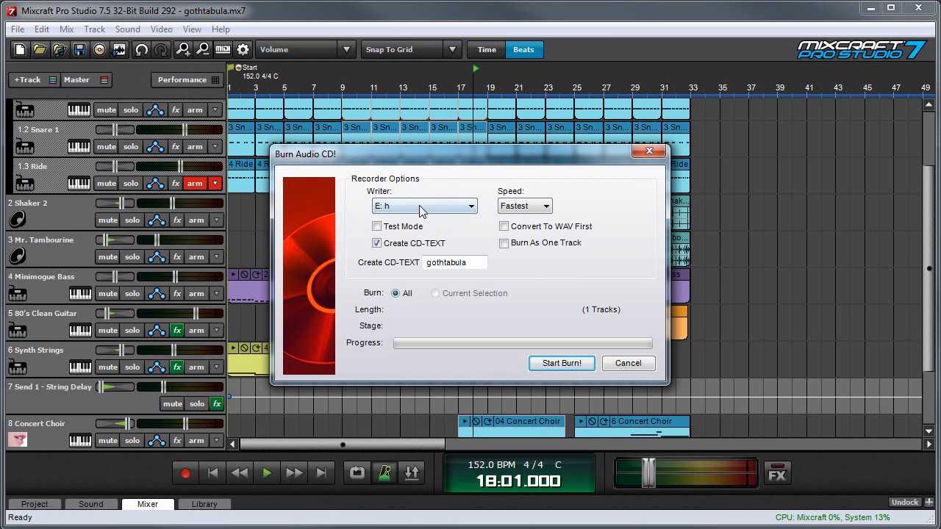
click(470, 206)
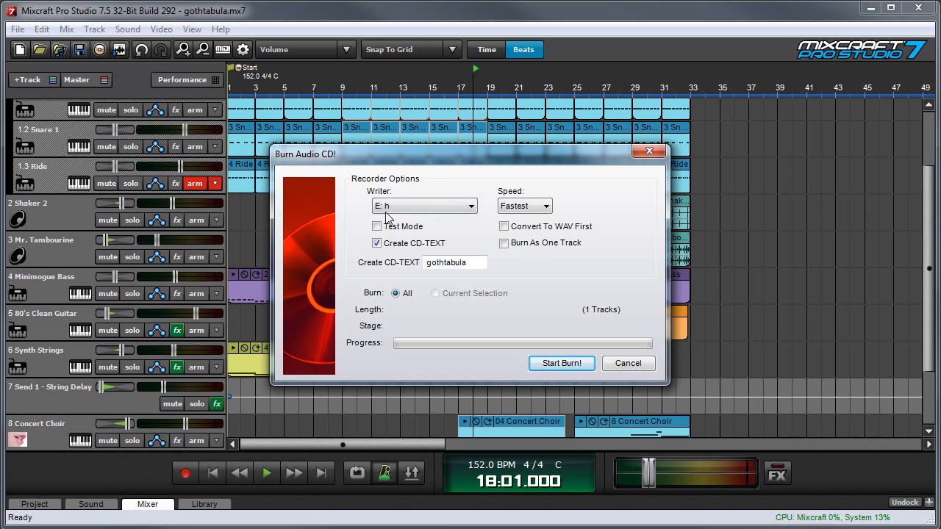
click(469, 206)
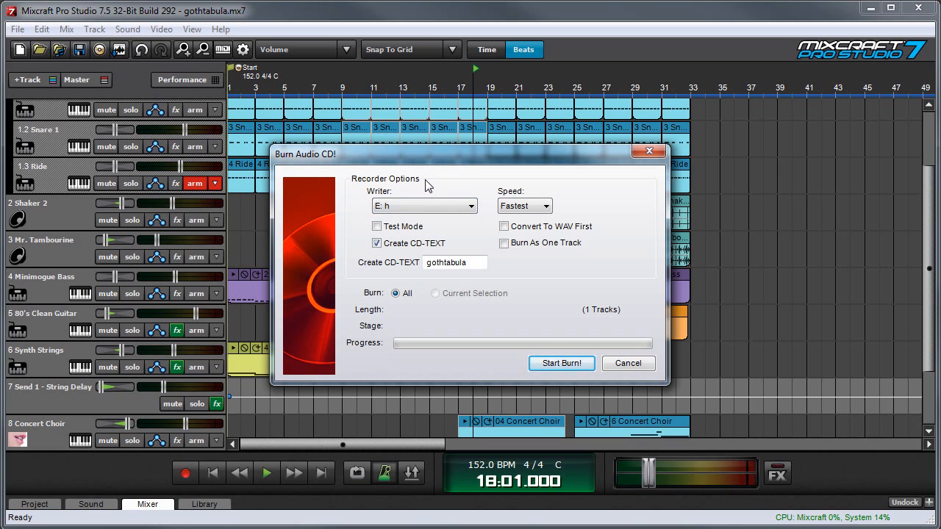
mouse_move(524, 206)
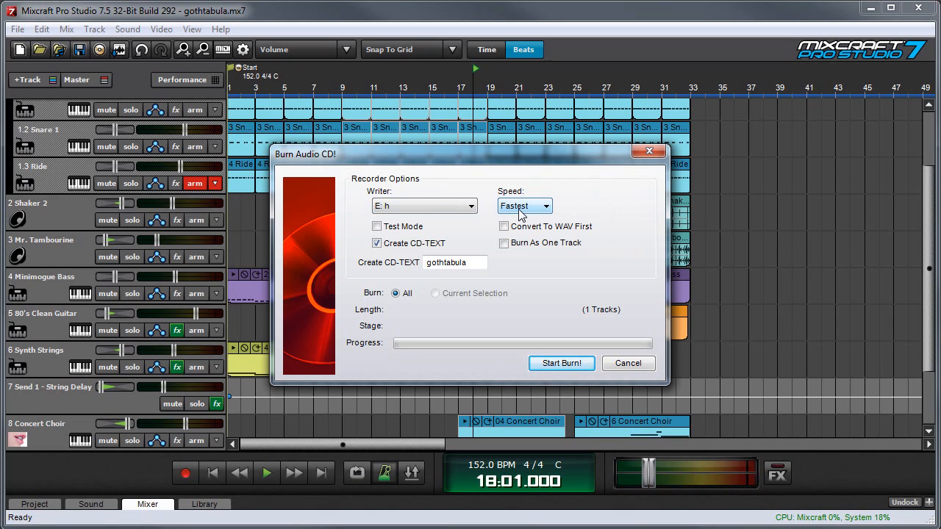
mouse_move(415, 235)
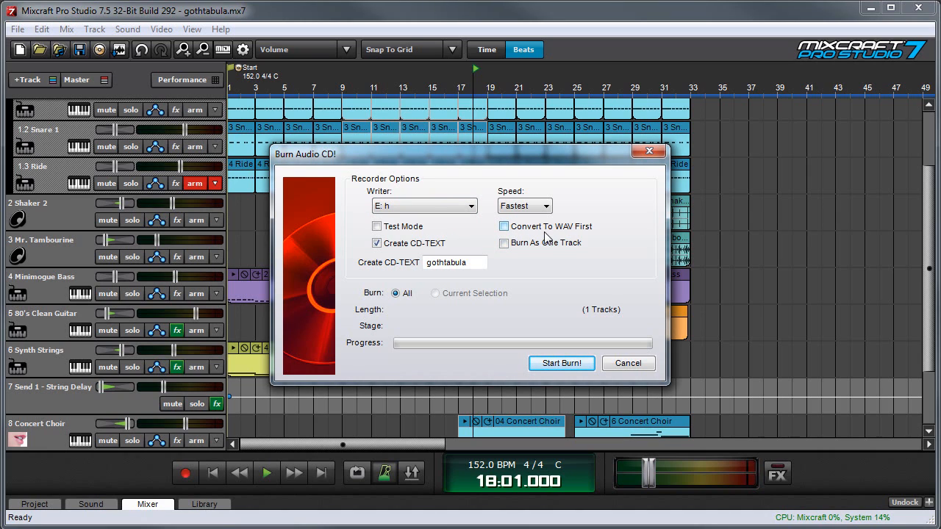
mouse_move(386, 255)
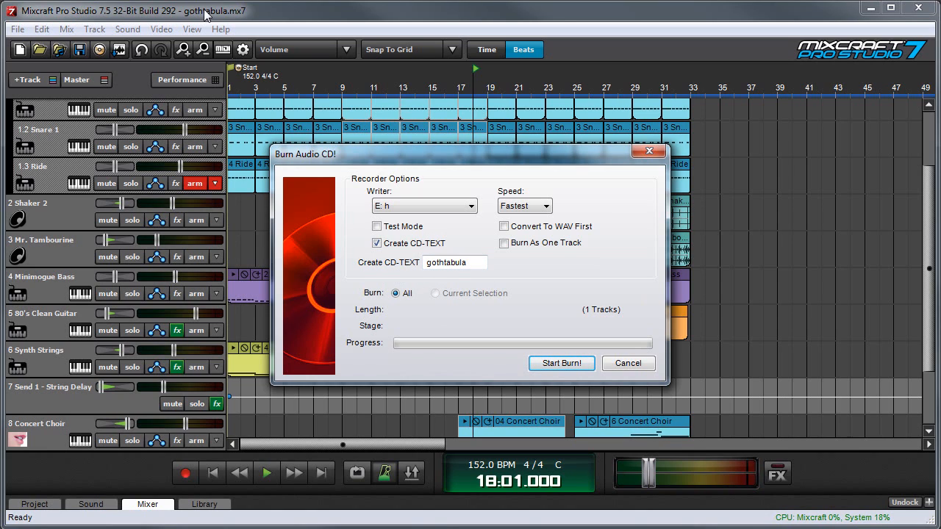
Replace the CD-TEXT disc title gothtabula with 'rad song'.
triple_click(454, 262)
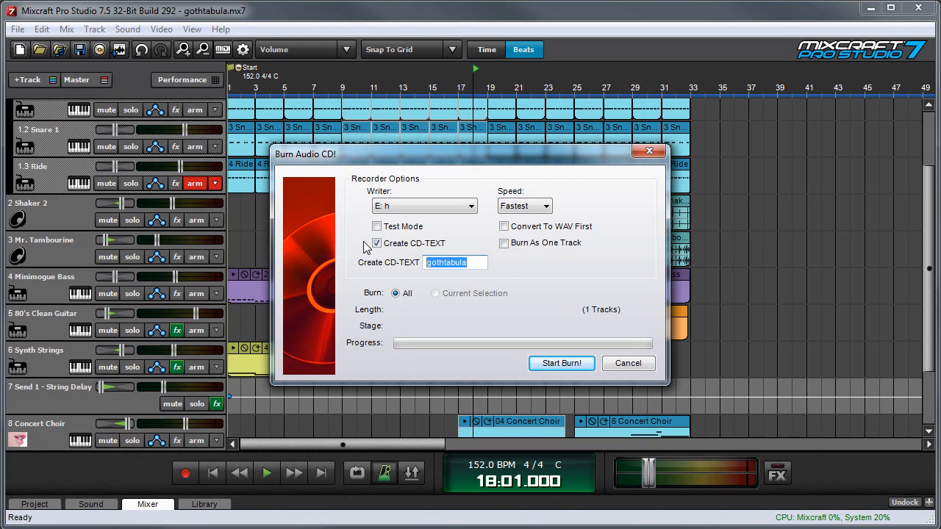
text(rad song)
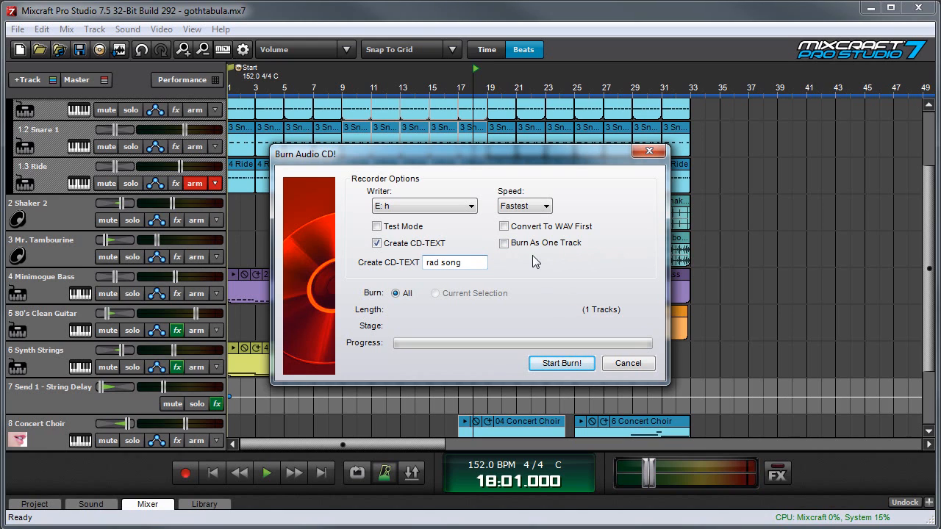
mouse_move(286, 94)
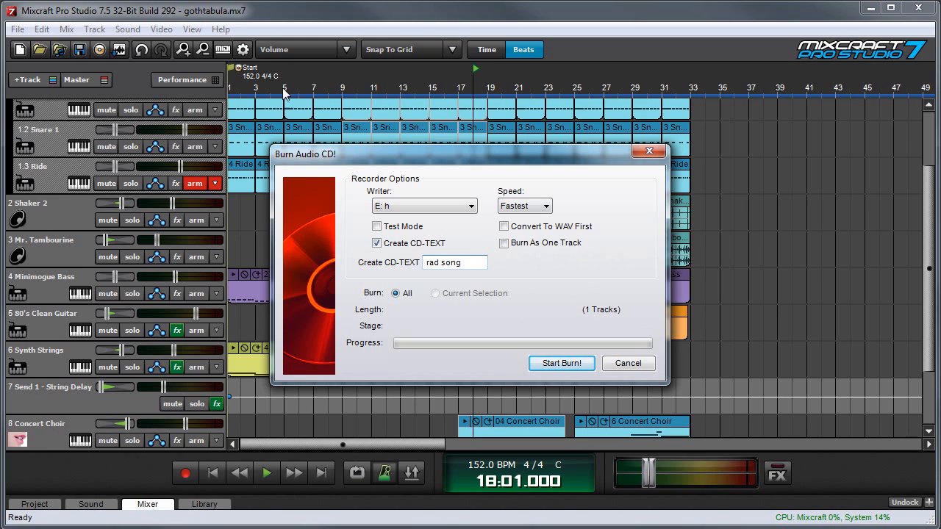
mouse_move(550, 275)
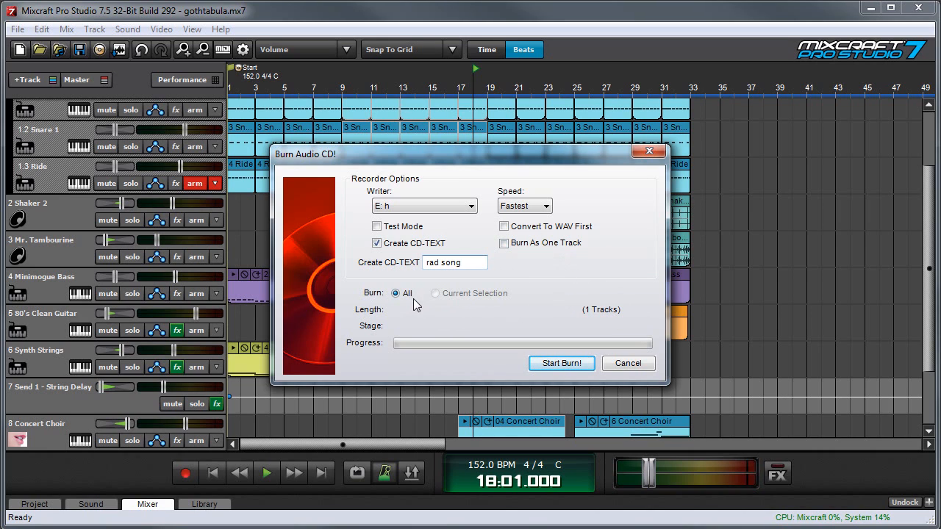
mouse_move(491, 307)
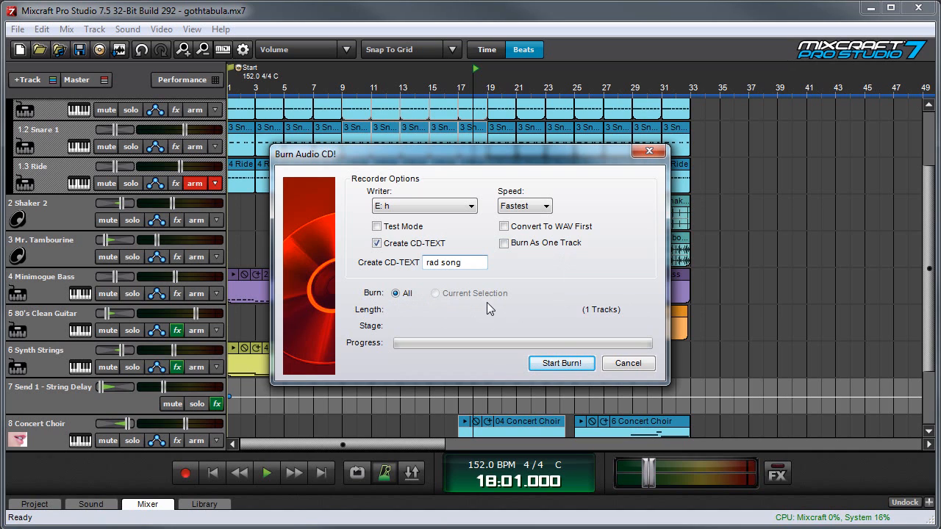
mouse_move(415, 103)
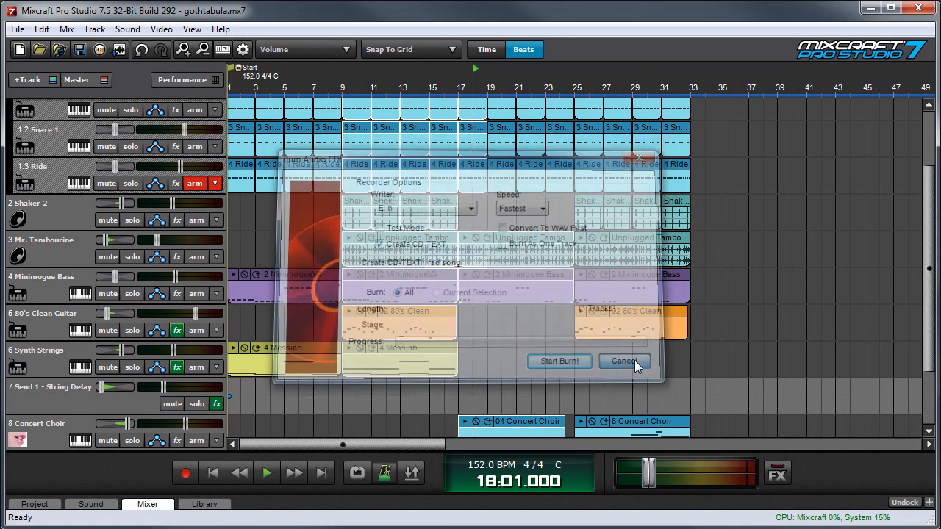
Cancel the edited dialog, reopen Burn Audio CD set to burn All, and start the burn.
click(624, 361)
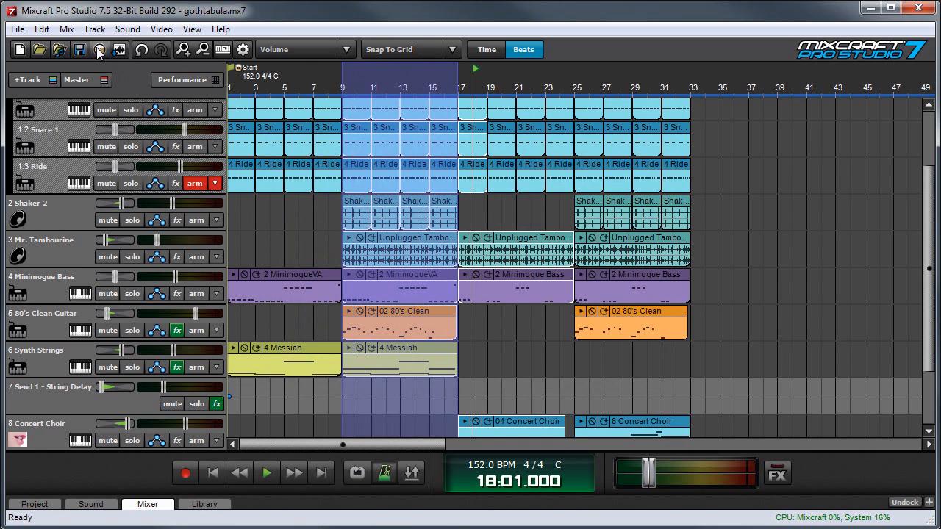
click(98, 50)
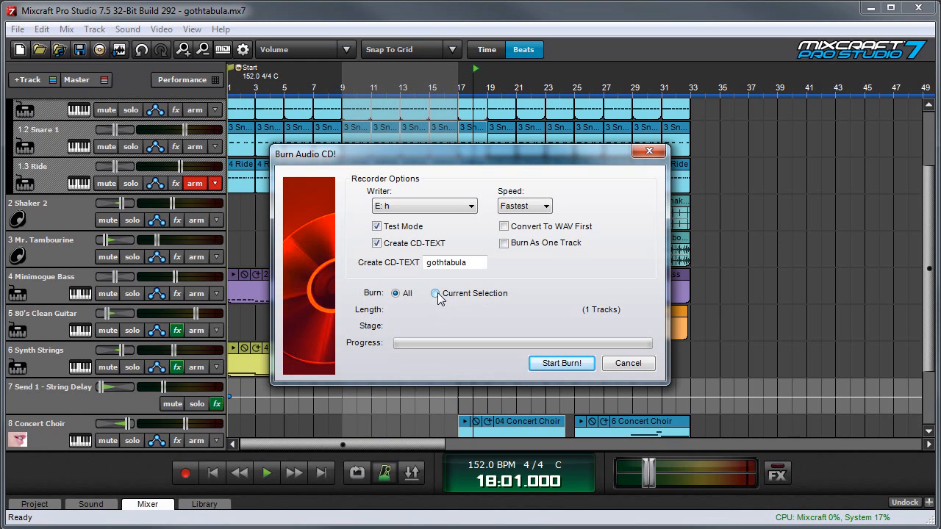
click(435, 293)
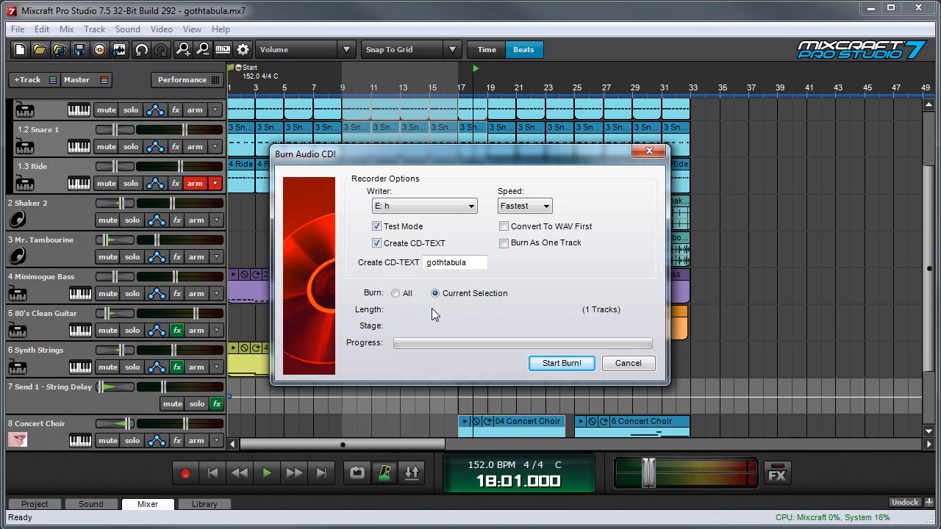
click(395, 293)
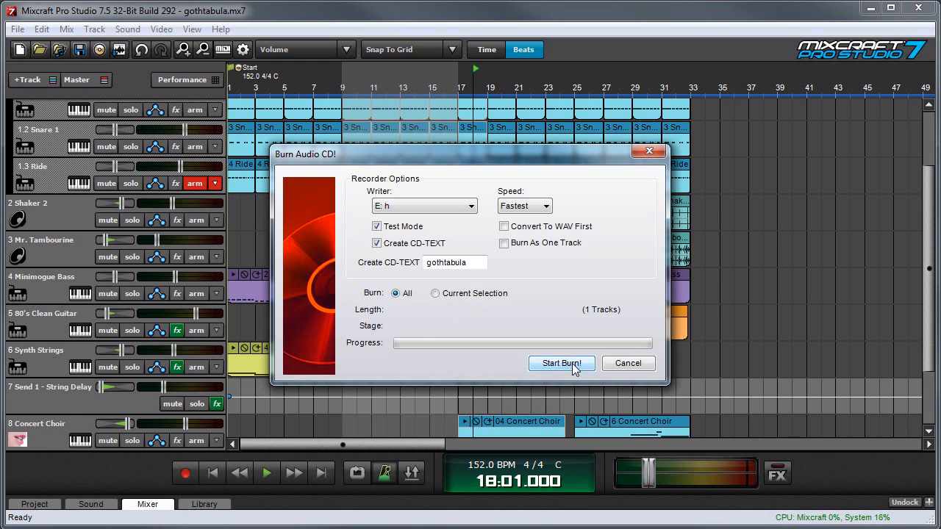
click(561, 363)
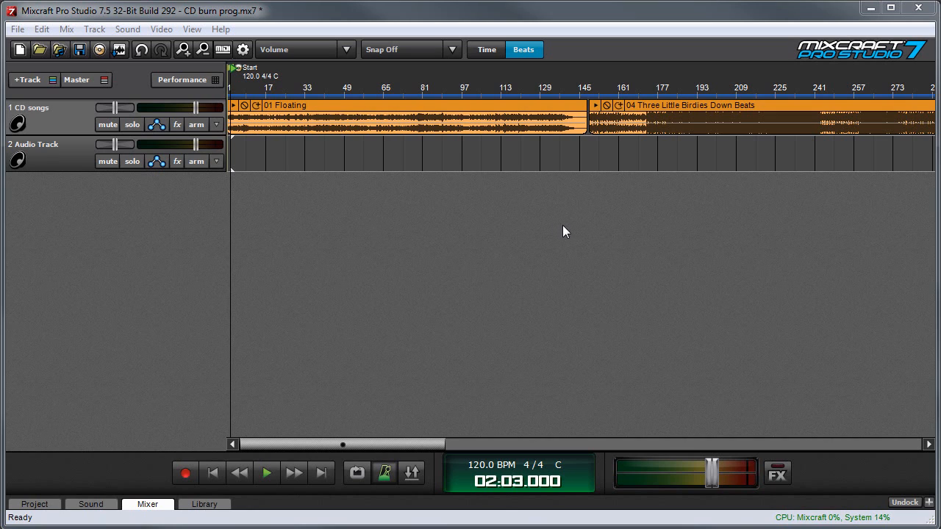
mouse_move(350, 410)
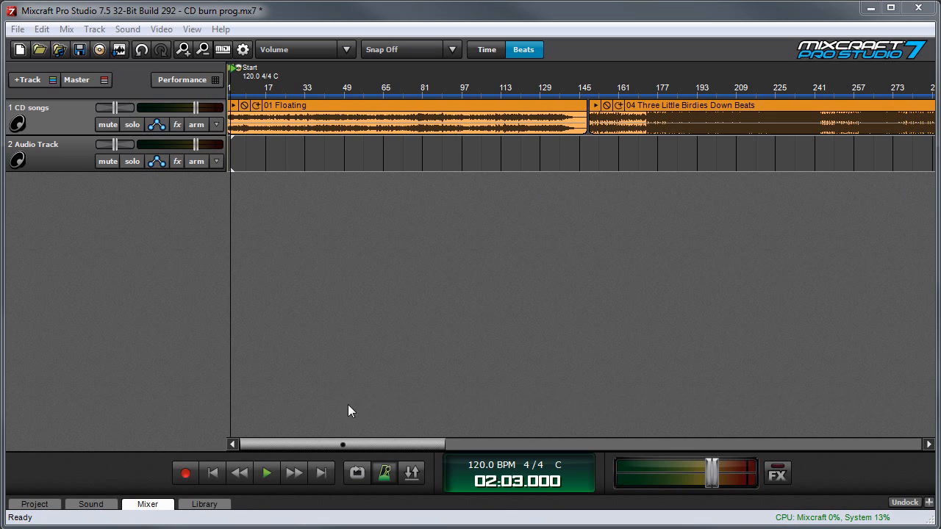
drag(342, 444, 441, 444)
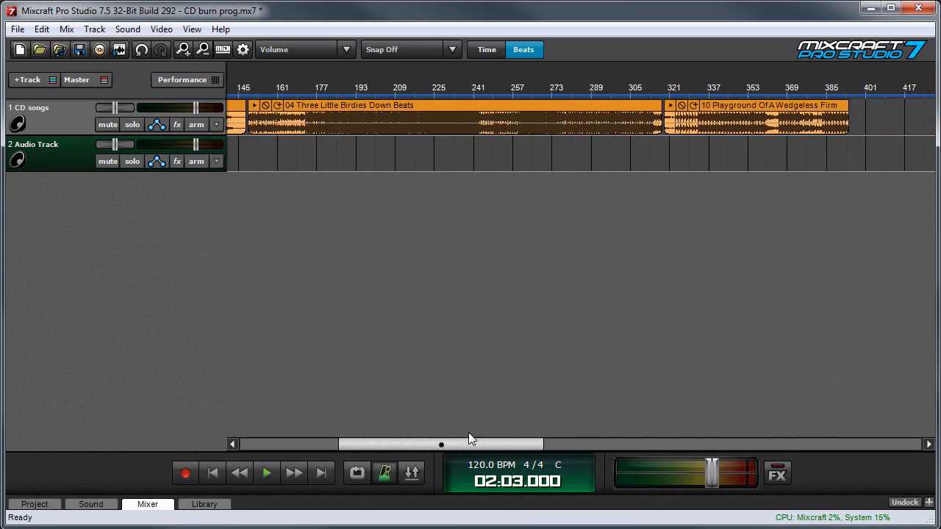
drag(441, 444, 342, 443)
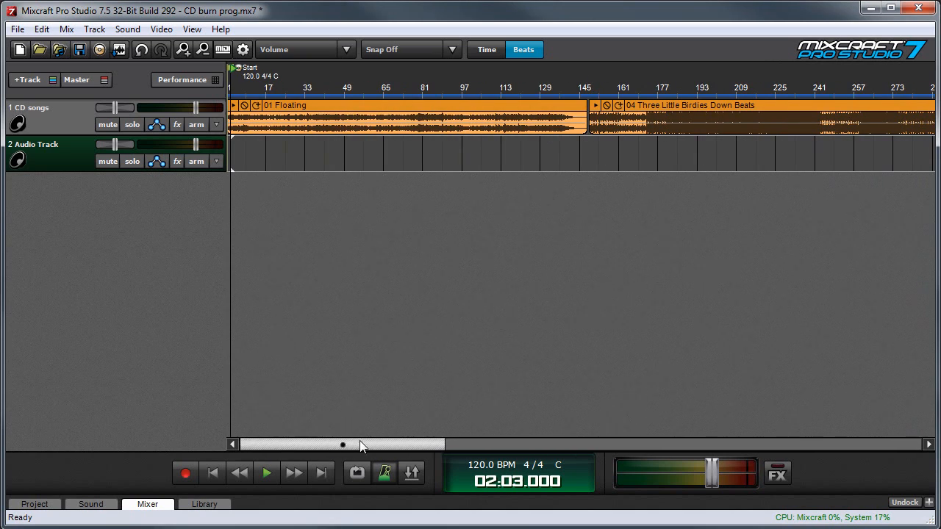
mouse_move(581, 72)
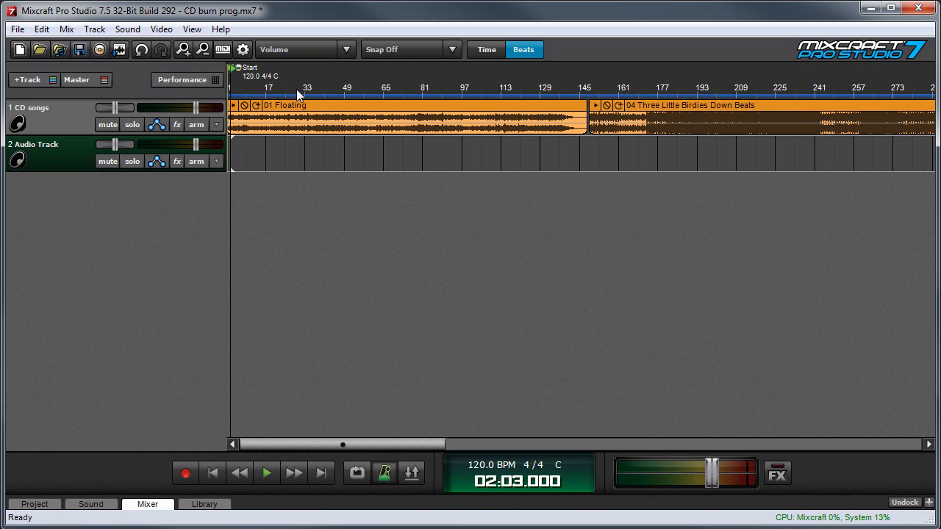
mouse_move(234, 64)
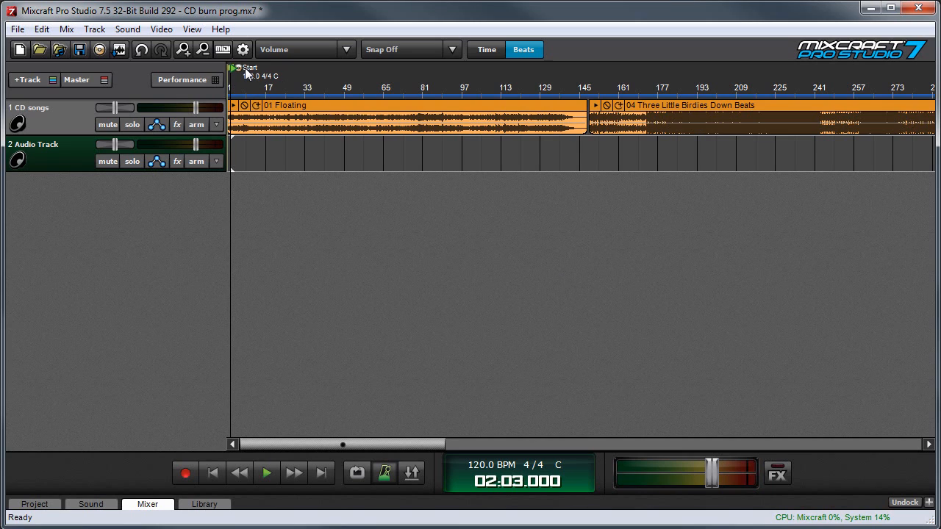
click(372, 87)
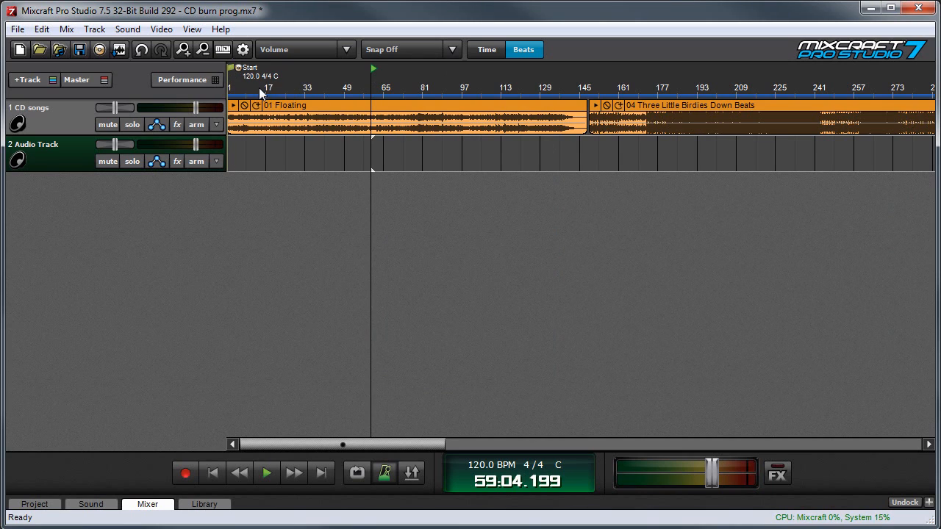
mouse_move(232, 69)
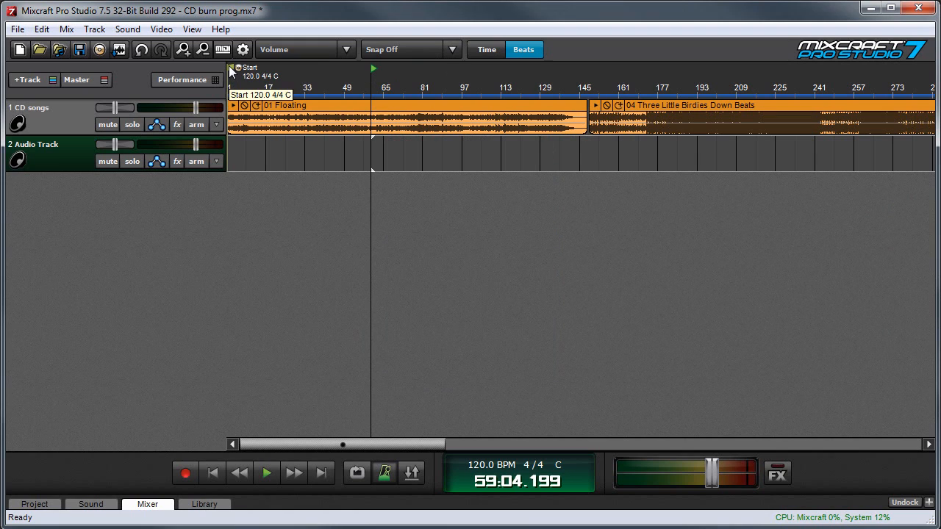
Rename the opening Start marker to Floating in the Edit Marker dialog.
double_click(250, 68)
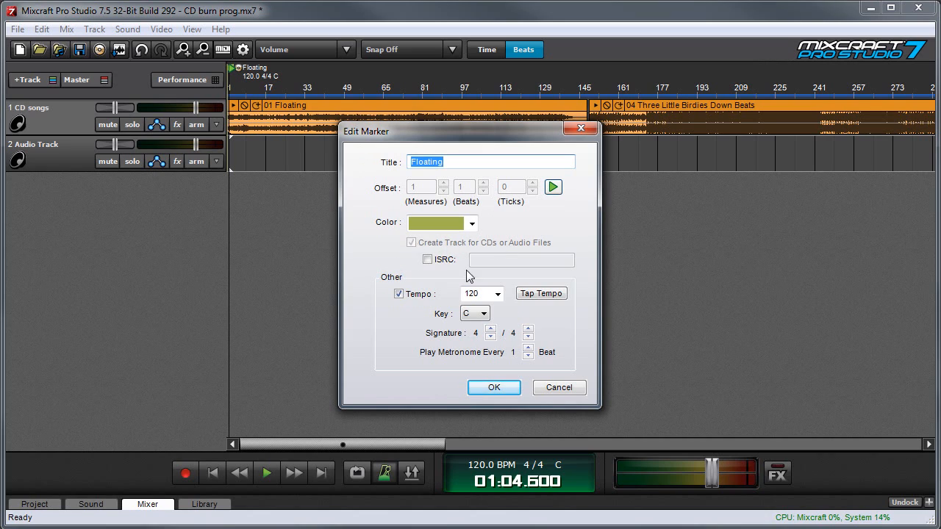
click(493, 387)
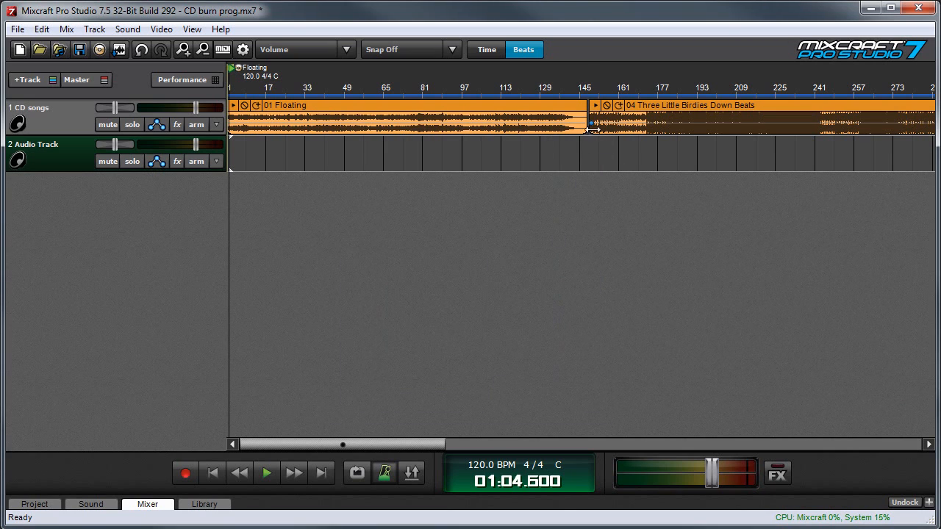
Create a 'Three Little Birdie' marker at the second song's start with Create Track for CDs ticked.
click(585, 86)
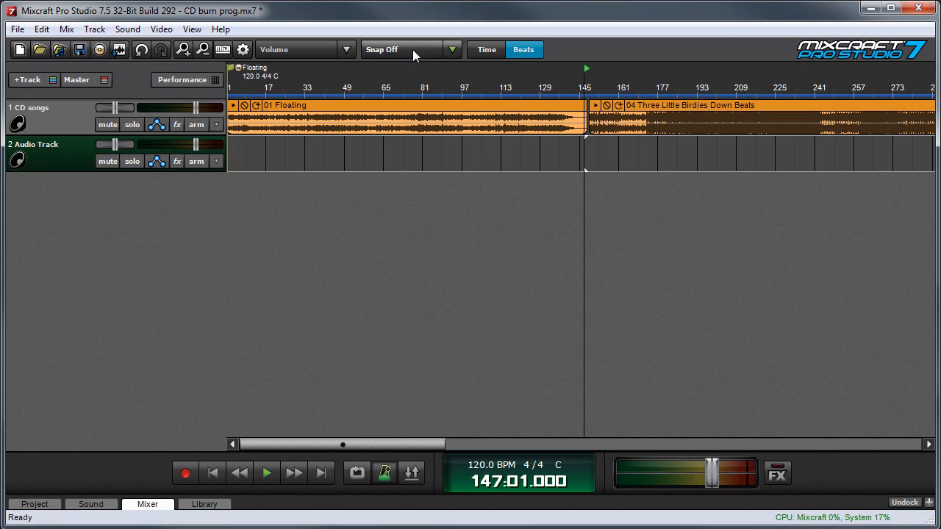
mouse_move(584, 82)
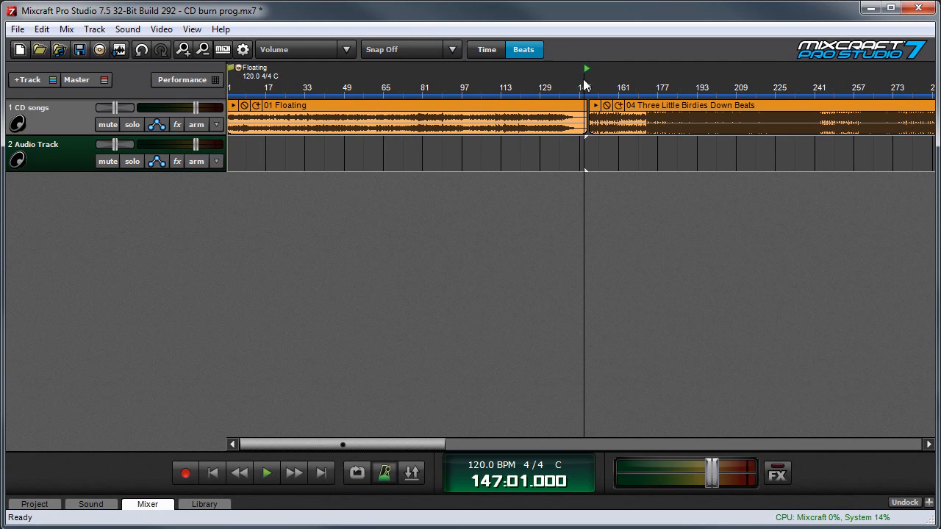
mouse_move(588, 90)
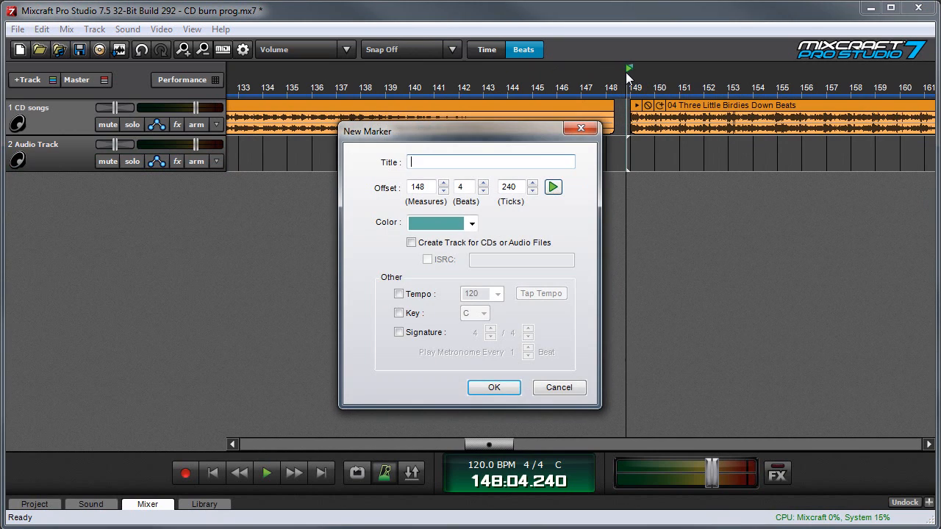
text(Three L)
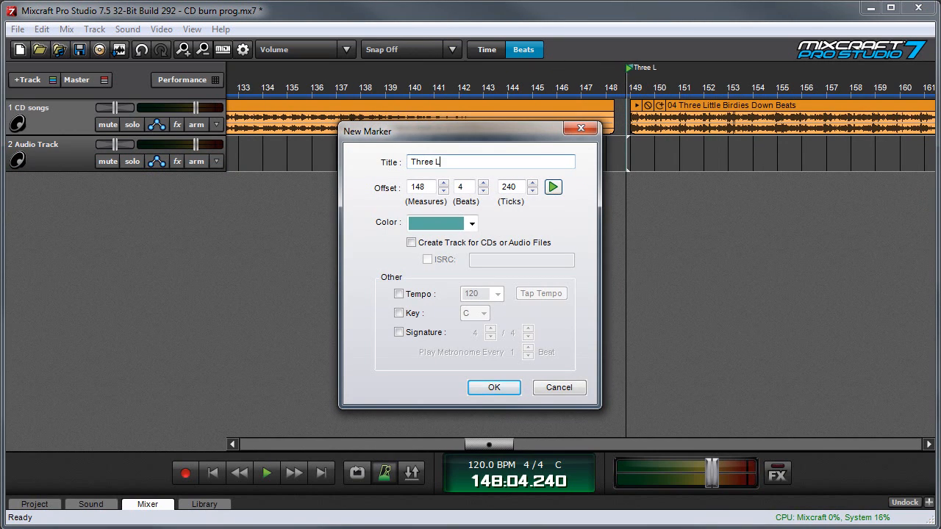
text(ittle Birdies)
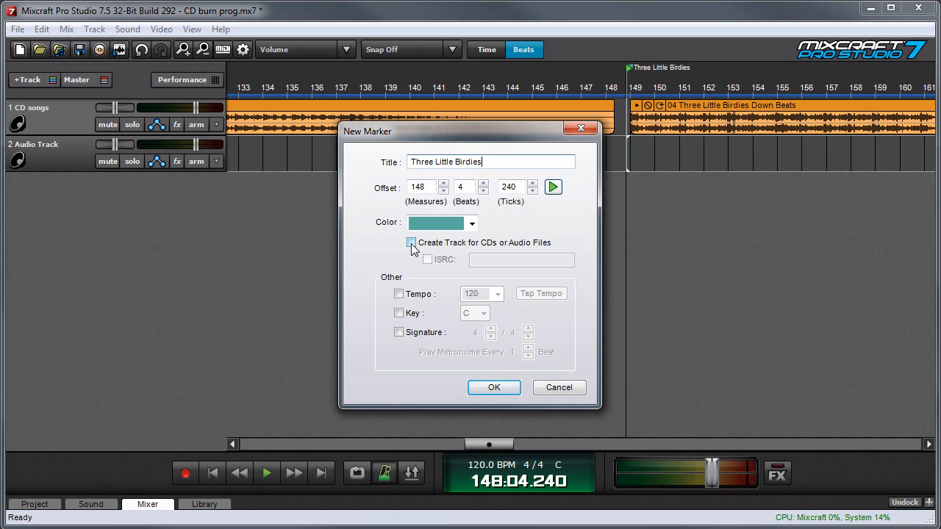
click(412, 242)
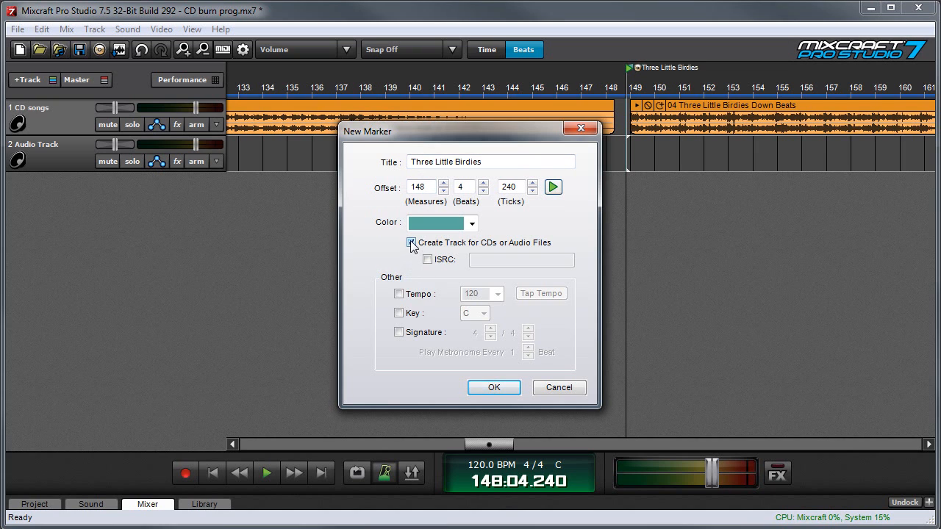
click(493, 387)
text(P)
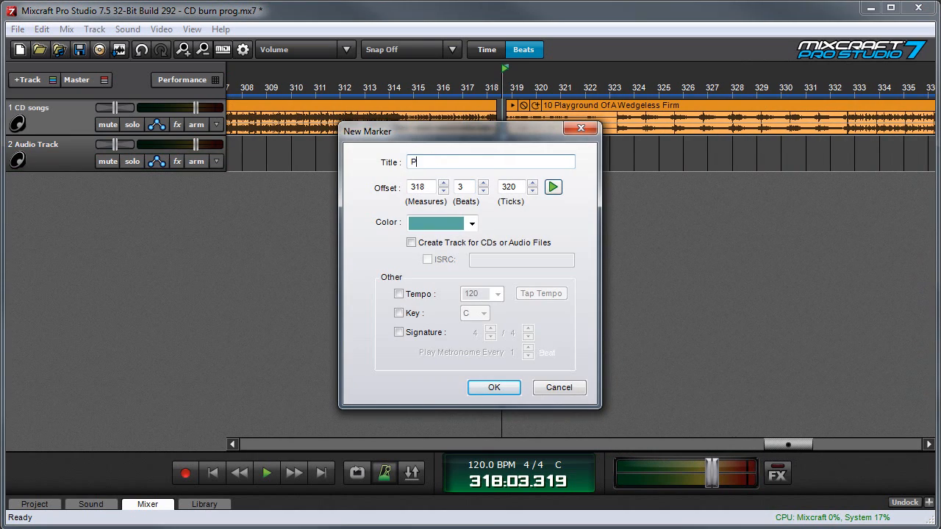
Create a 'Playground' marker at the third song's start with Create Track for CDs ticked.
text(layground)
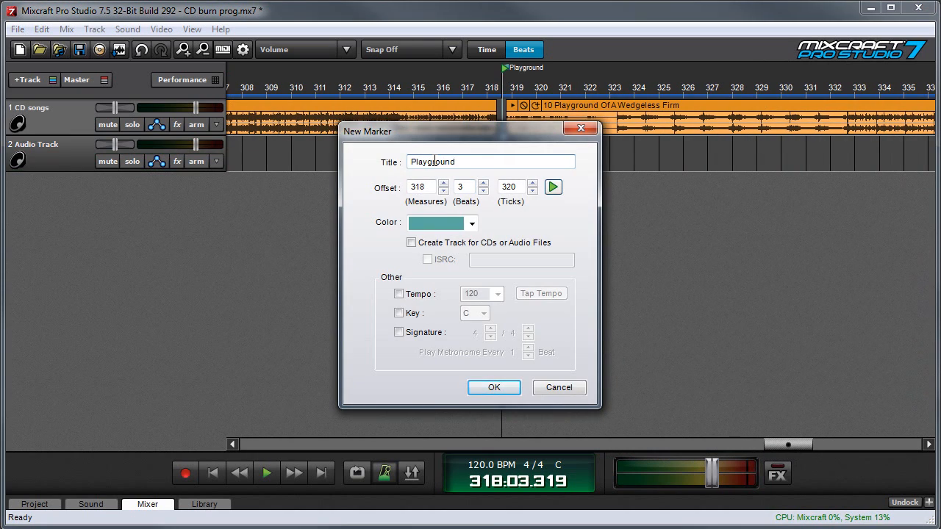
click(412, 243)
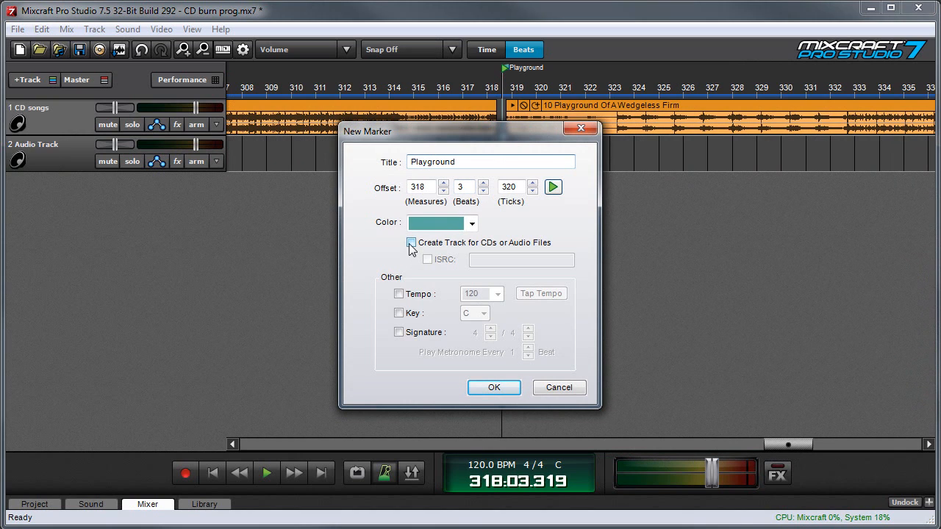
click(493, 387)
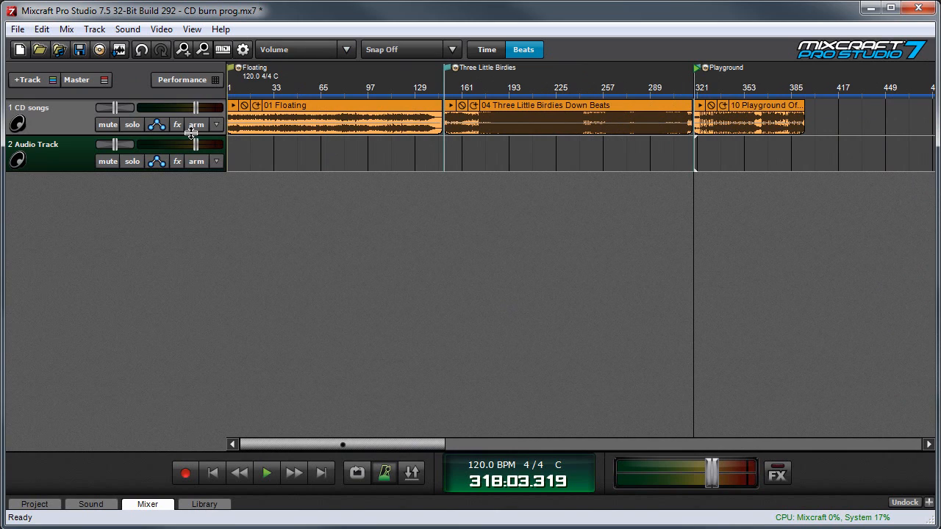
Launch Burn Audio CD, prompting to save the project's changes first.
click(99, 49)
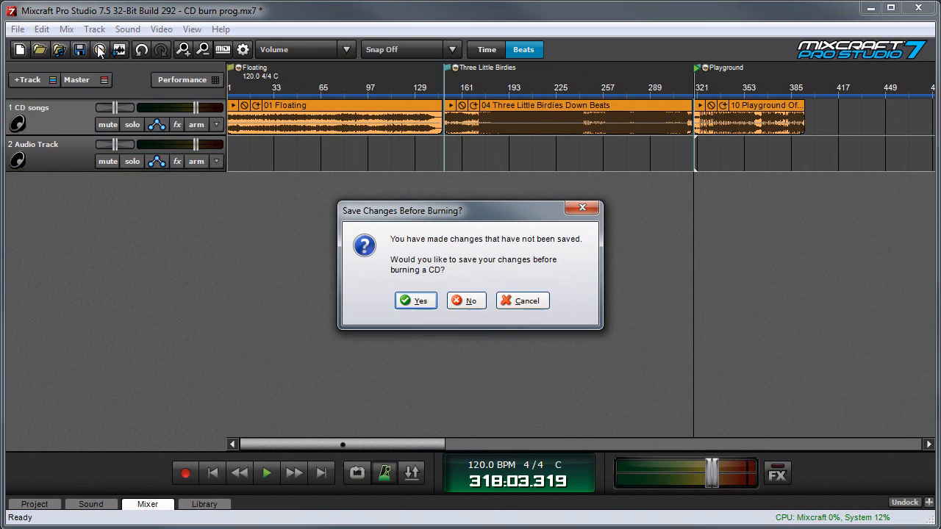
mouse_move(416, 301)
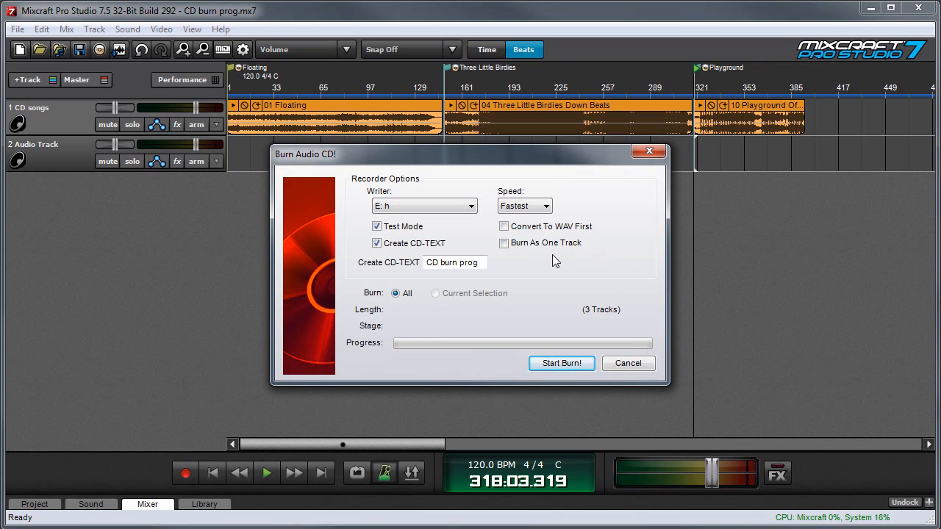
mouse_move(430, 84)
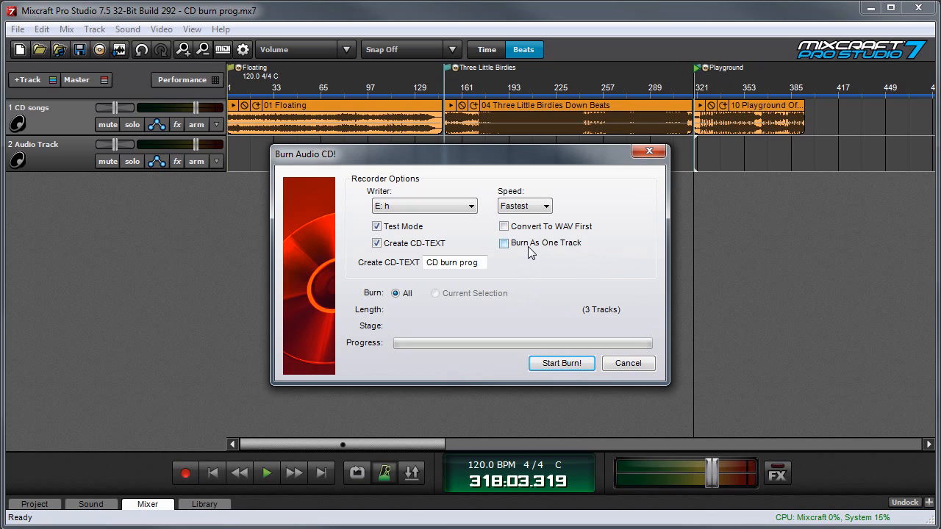
Review the Test Mode, CD-TEXT and 3 Tracks options, then start the burn awaiting a blank disc.
click(503, 243)
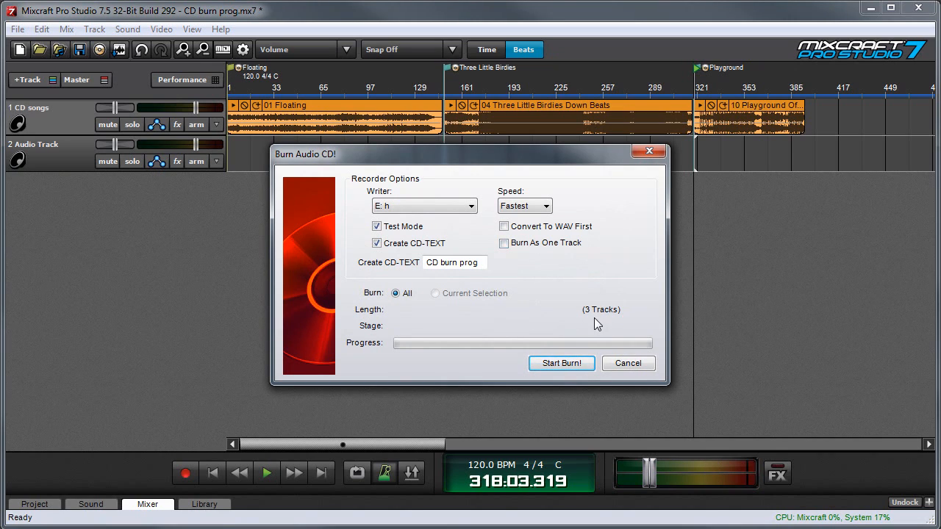
mouse_move(608, 323)
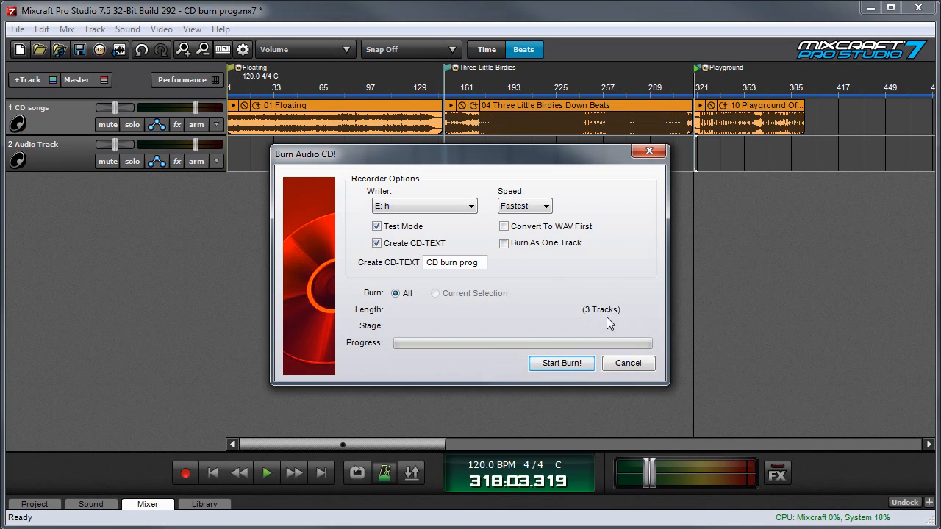
mouse_move(561, 363)
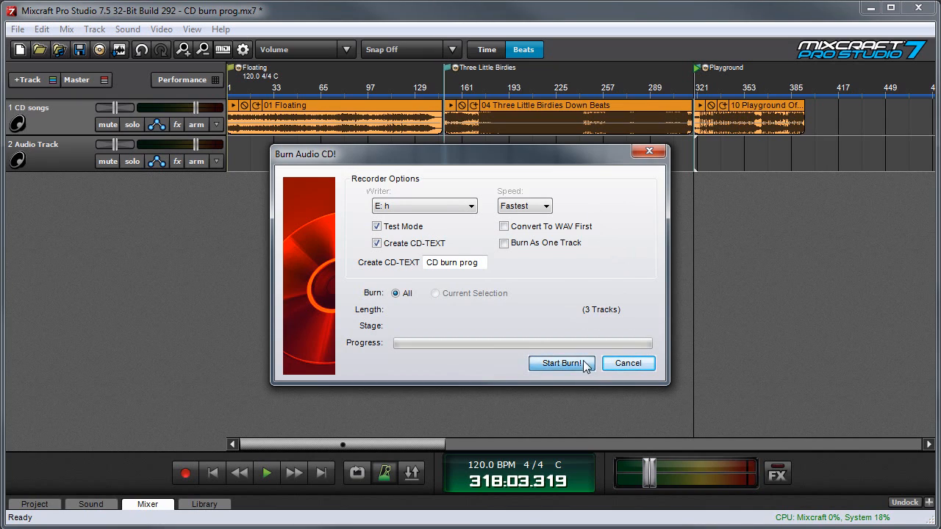
click(561, 363)
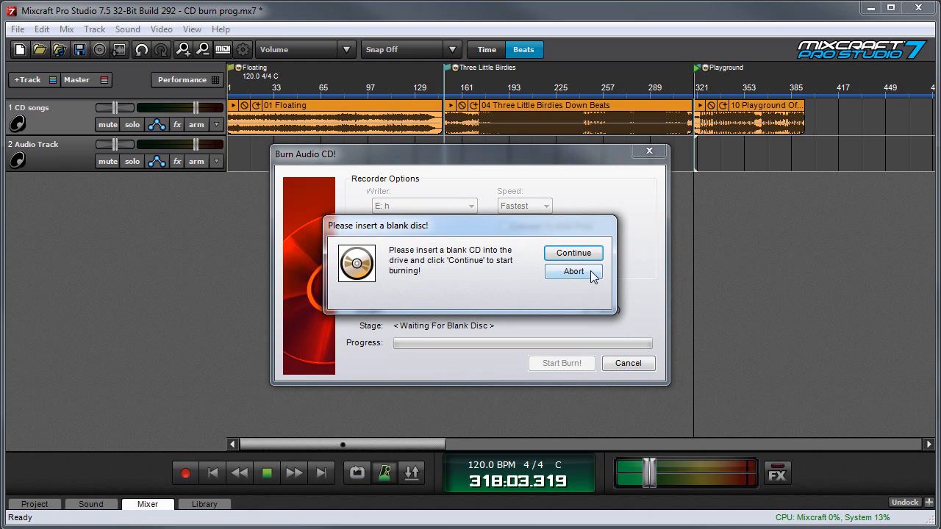